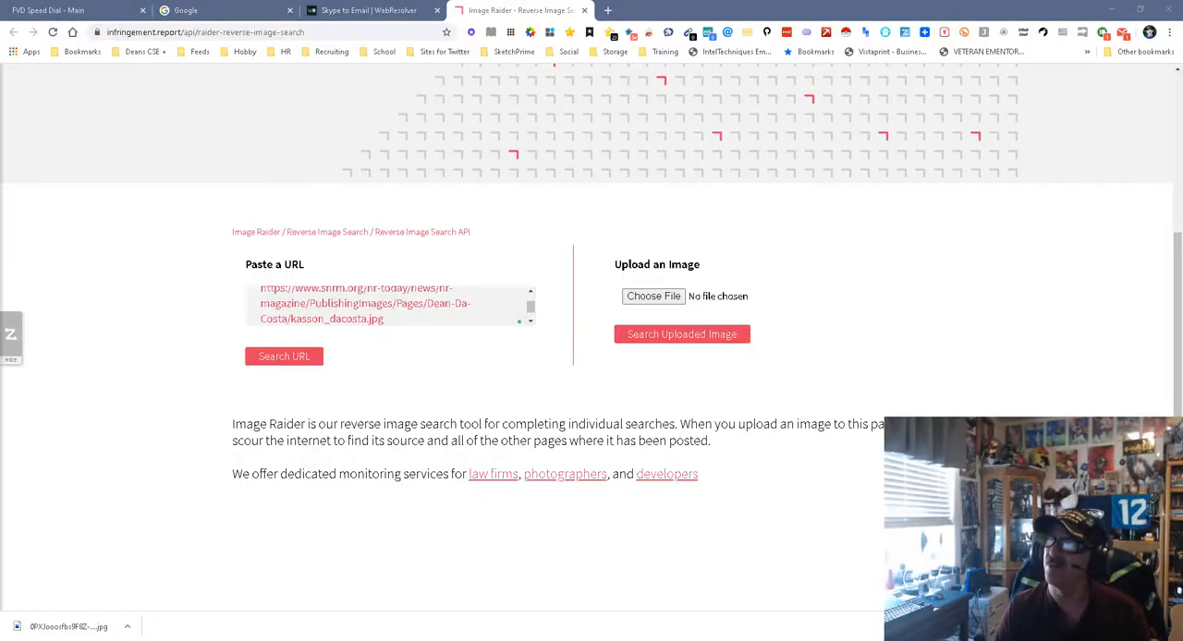
Step: Submit the pasted portrait URL via Search URL, yielding Google results identifying Dean Da Costa
{"action": "scroll", "scroll_direction": "up", "scroll_amount": 3}
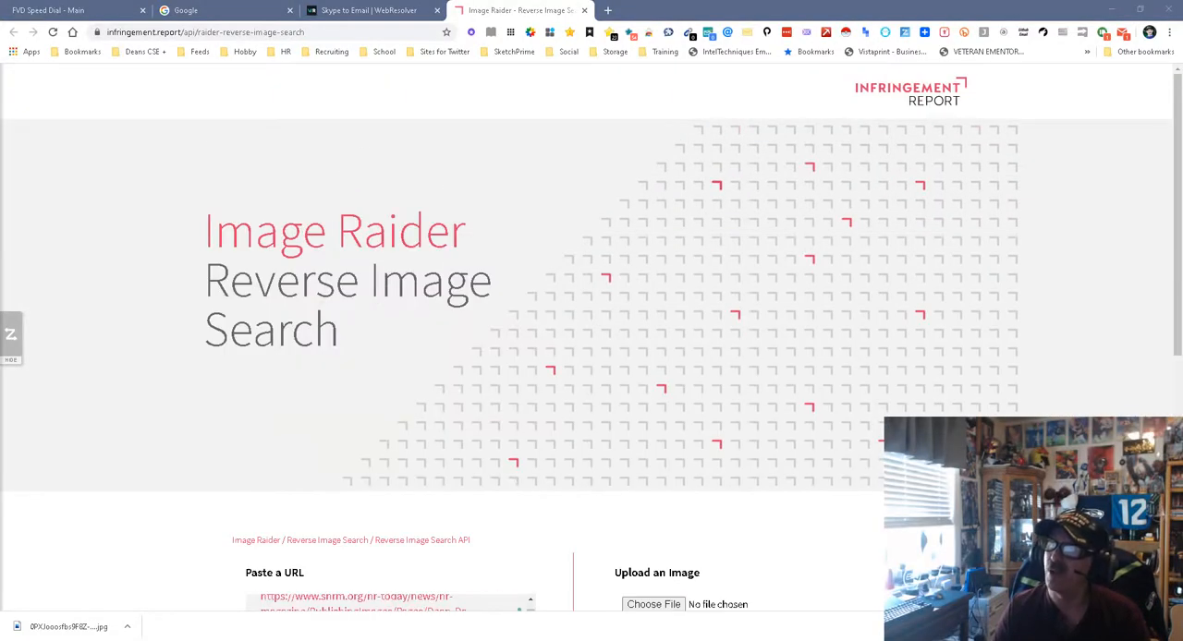
{"action": "scroll", "scroll_direction": "down", "scroll_amount": 3}
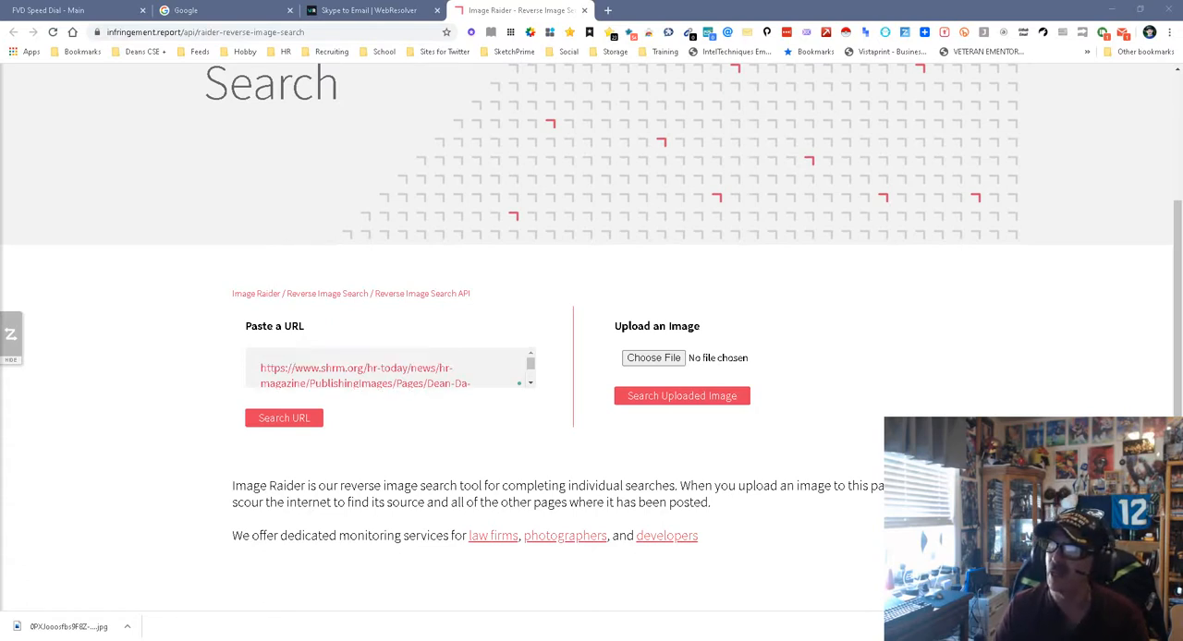
{"action": "scroll", "scroll_direction": "down", "scroll_amount": 3}
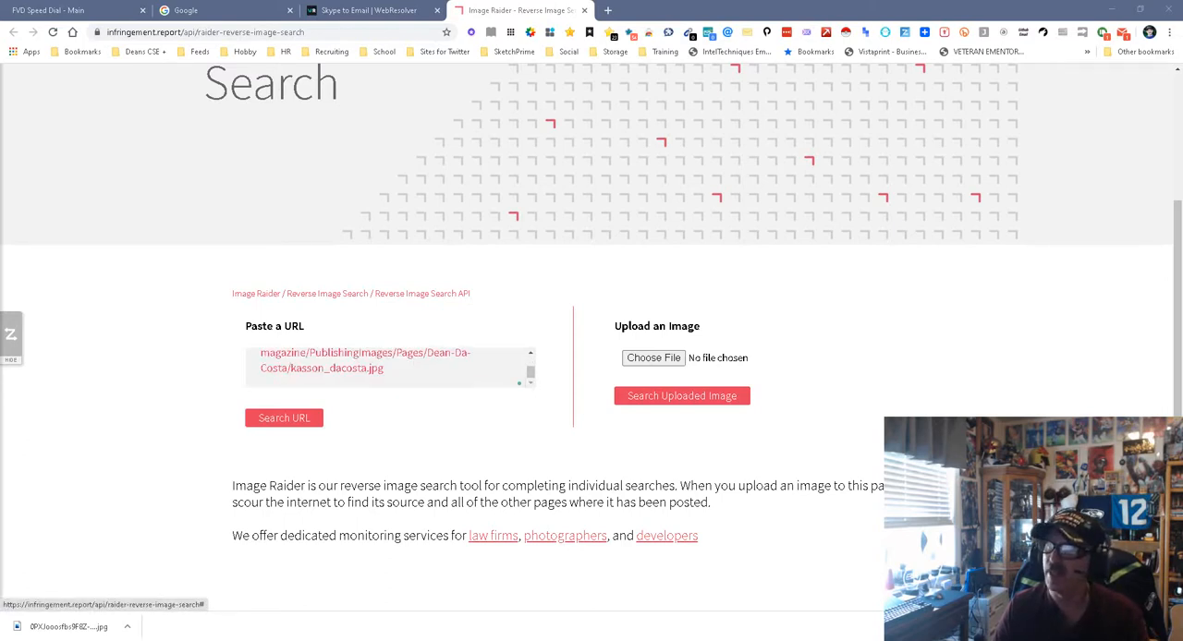
{"action": "left_click", "coordinate": [285, 418]}
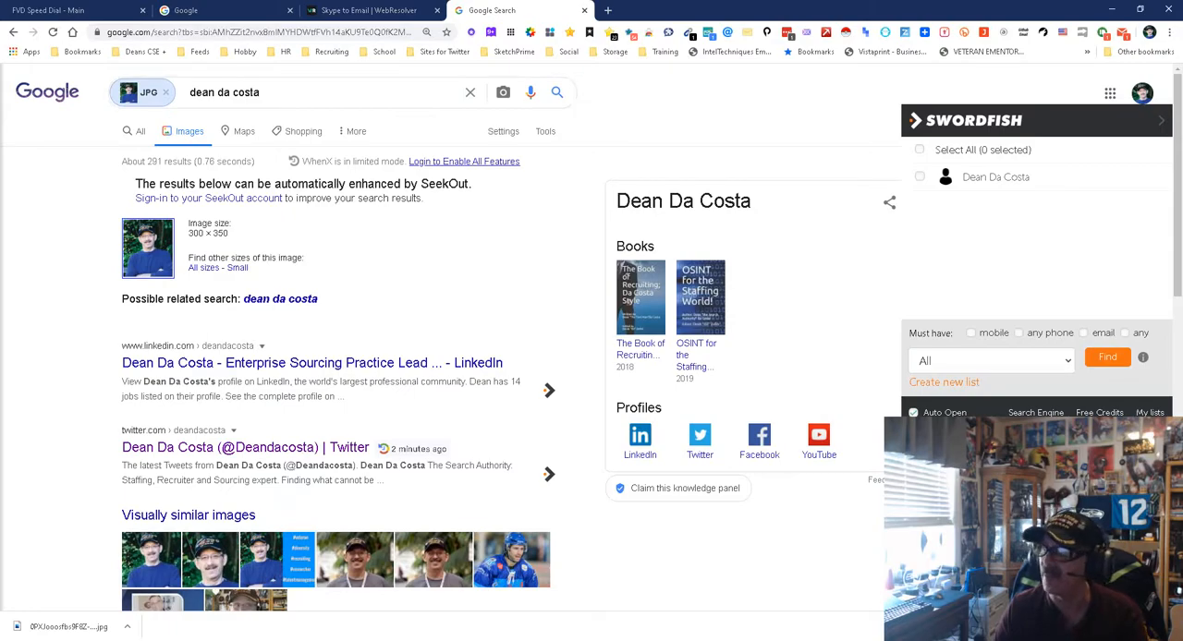
Step: Scroll through Google's matching-pages results before returning to Image Raider's 0-results report
{"action": "scroll", "scroll_direction": "down", "scroll_amount": 3}
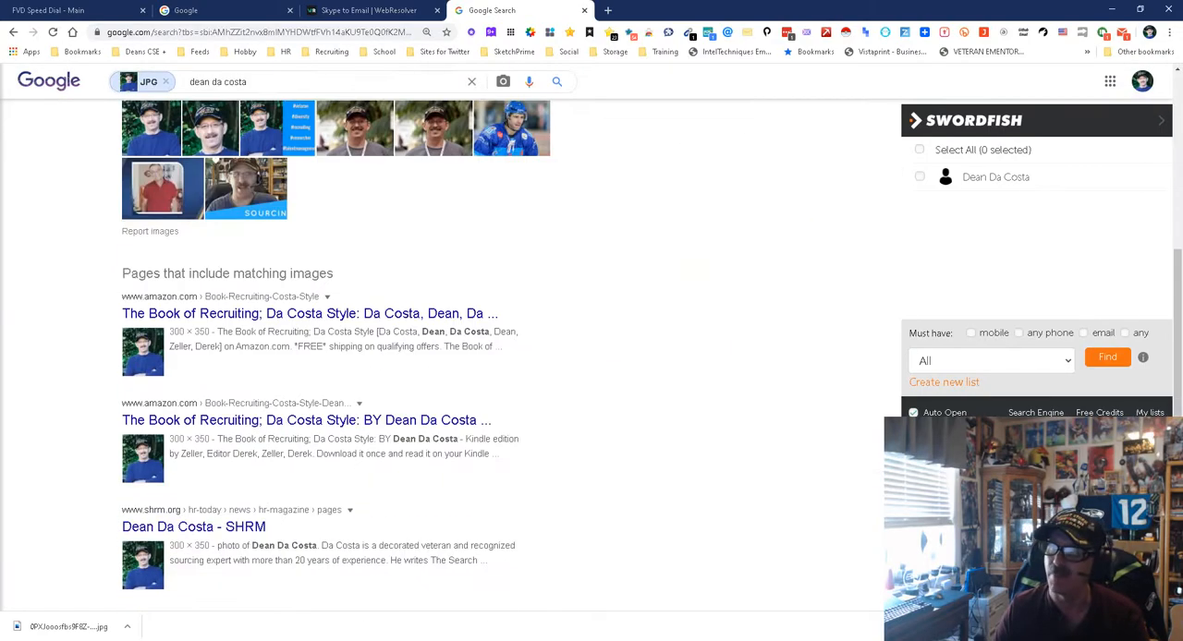
{"action": "scroll", "scroll_direction": "up", "scroll_amount": 3}
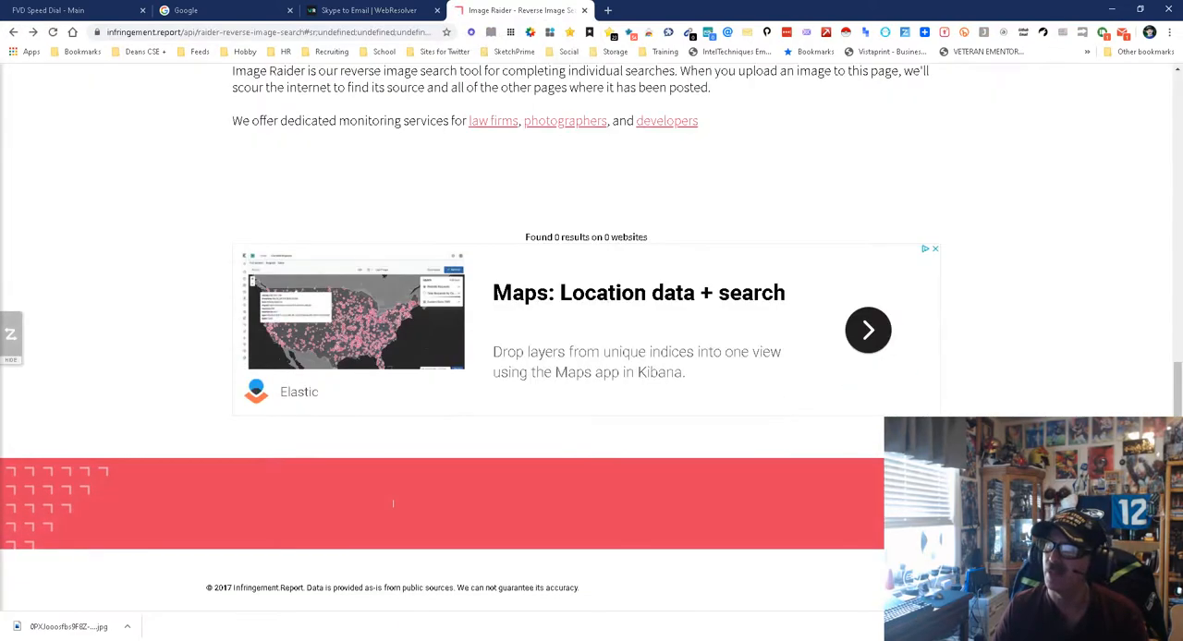
{"action": "scroll", "scroll_direction": "up", "scroll_amount": 3}
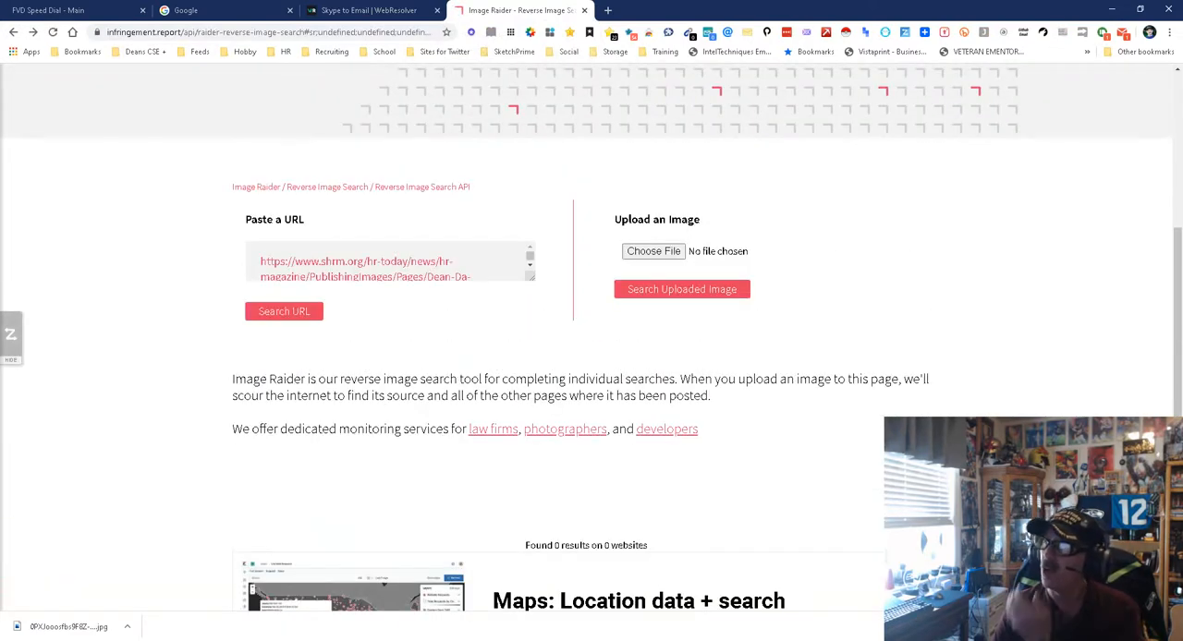
{"action": "scroll", "scroll_direction": "down", "scroll_amount": 3}
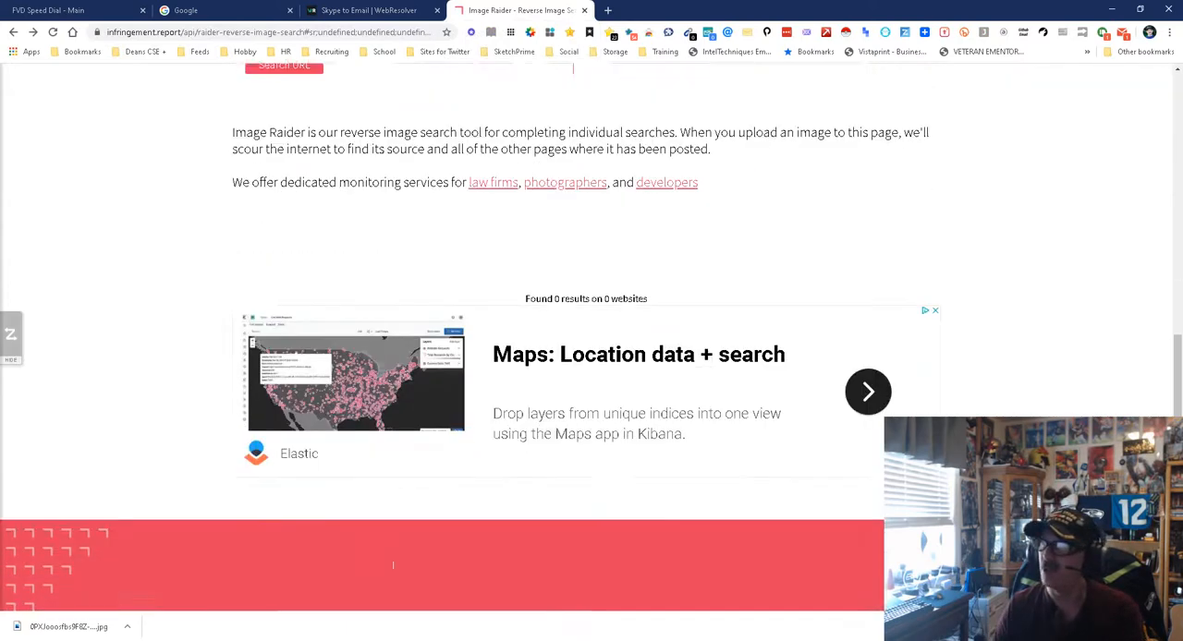
{"action": "scroll", "scroll_direction": "down", "scroll_amount": 3}
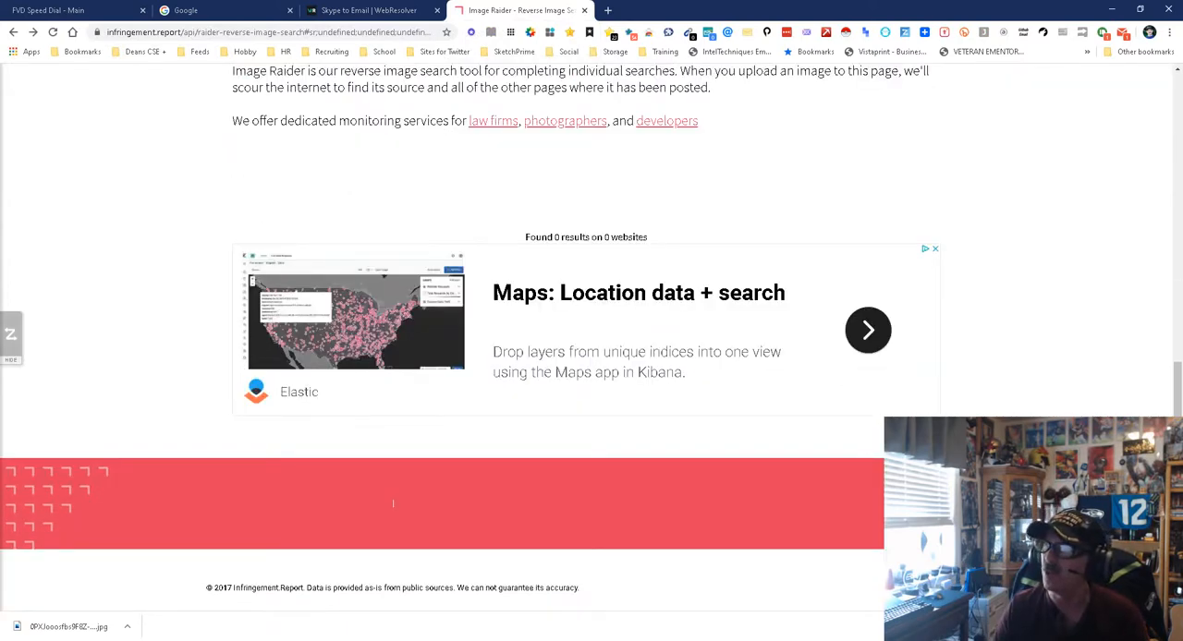
{"action": "scroll", "scroll_direction": "up", "scroll_amount": 3}
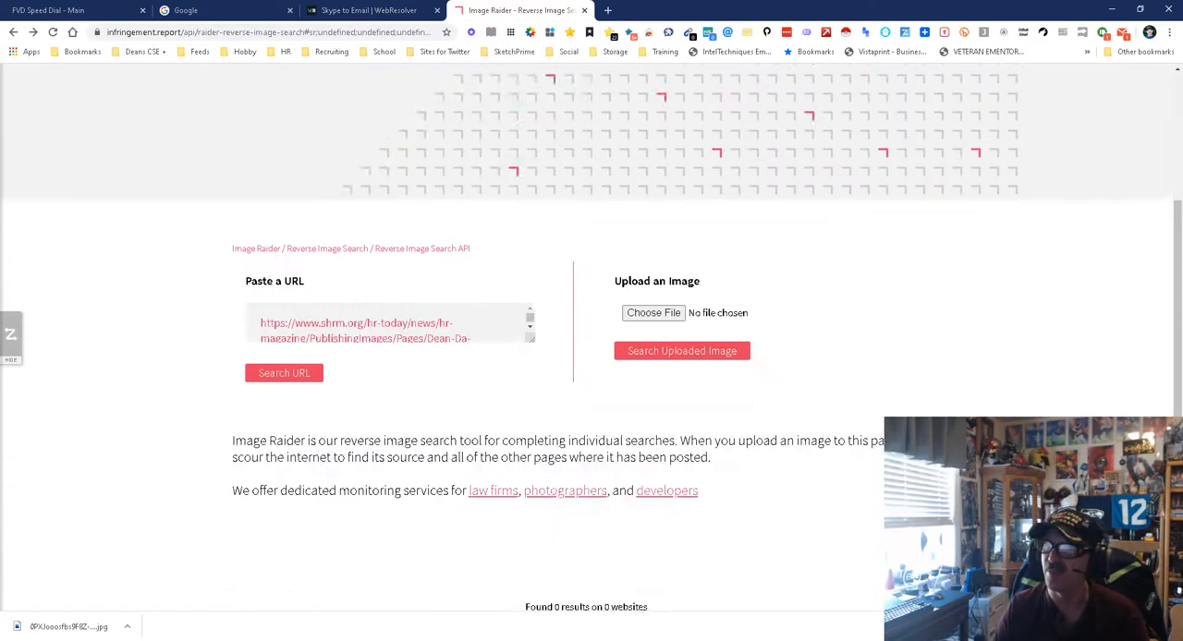
{"action": "scroll", "scroll_direction": "up", "scroll_amount": 3}
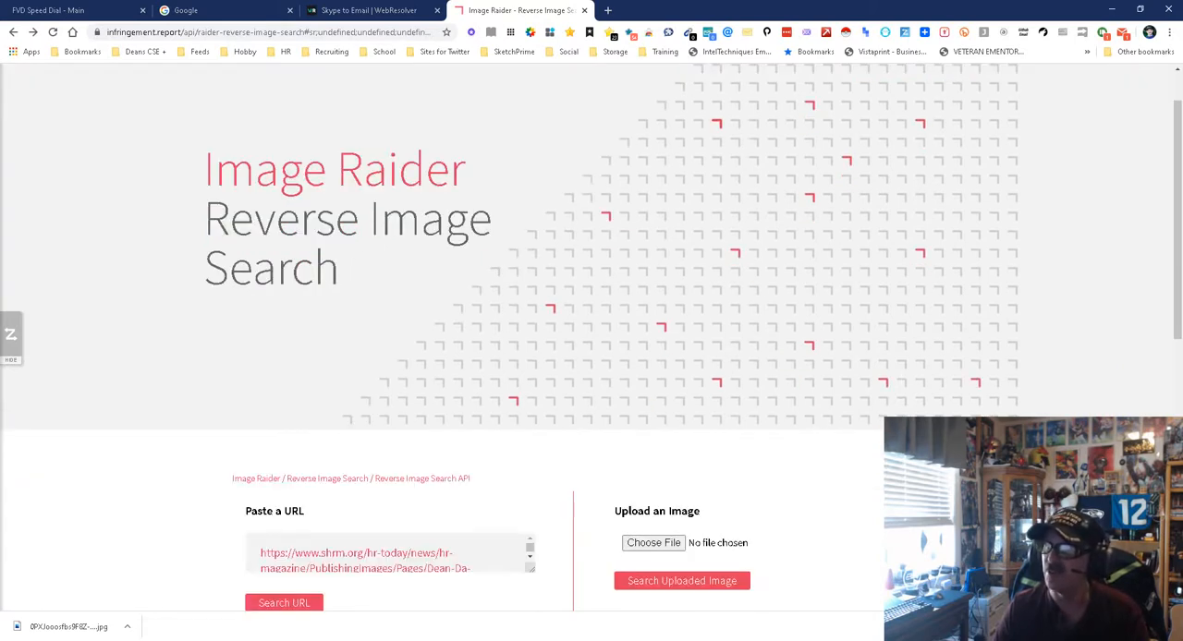
{"action": "scroll", "scroll_direction": "up", "scroll_amount": 3}
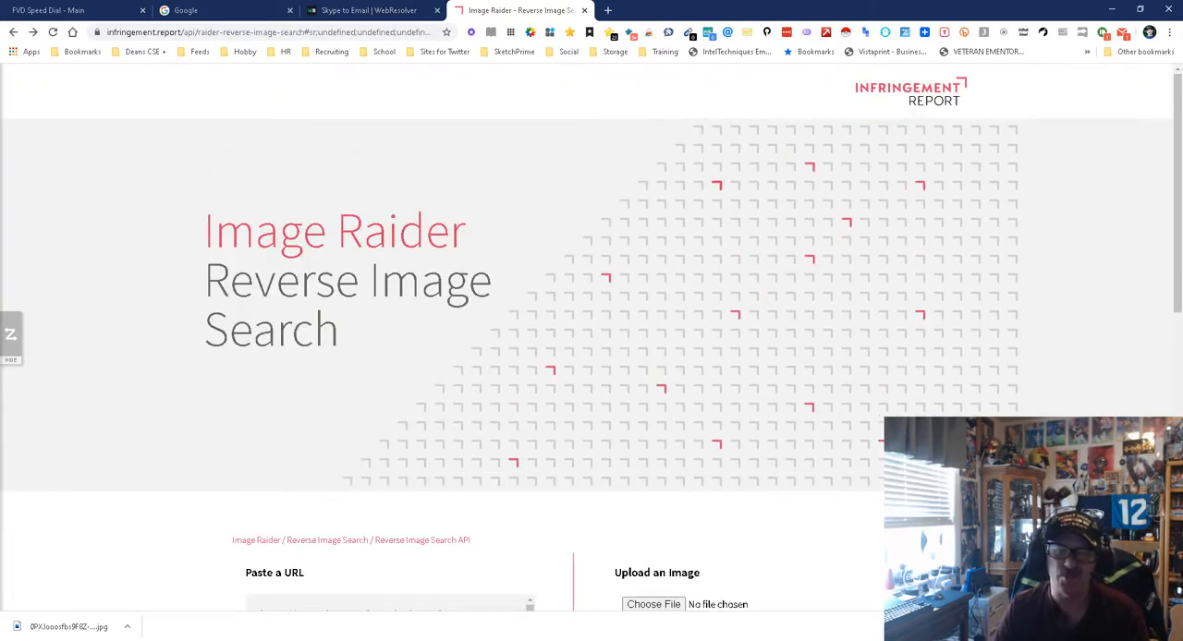